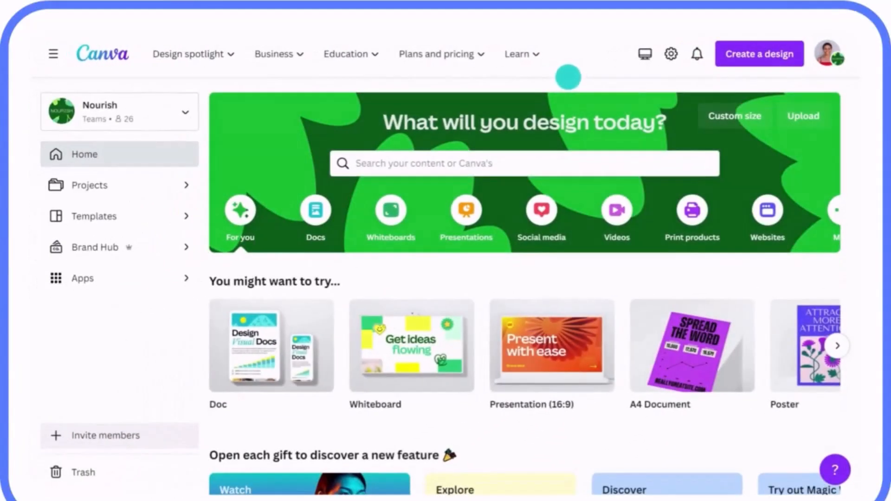
Import the Q1 Sustainability Strategy Doc PDF from the computer as a new Canva design
{"action": "left_click", "coordinate": [759, 54]}
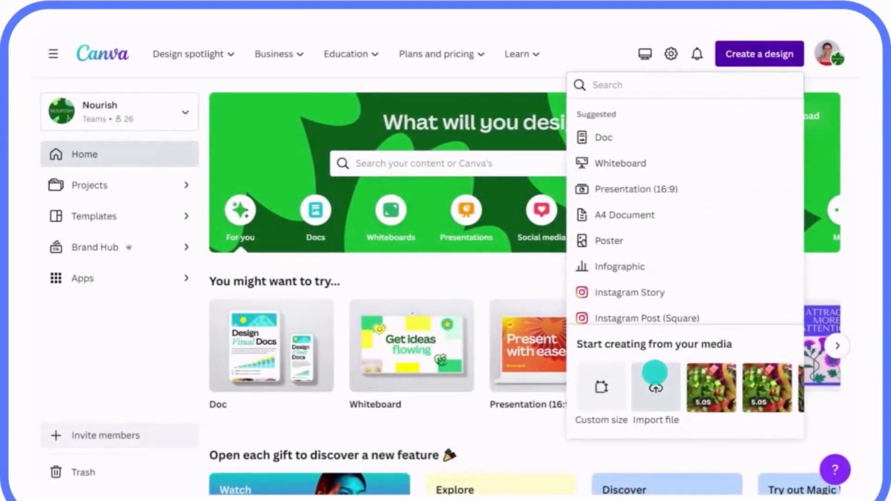
{"action": "left_click", "coordinate": [654, 392]}
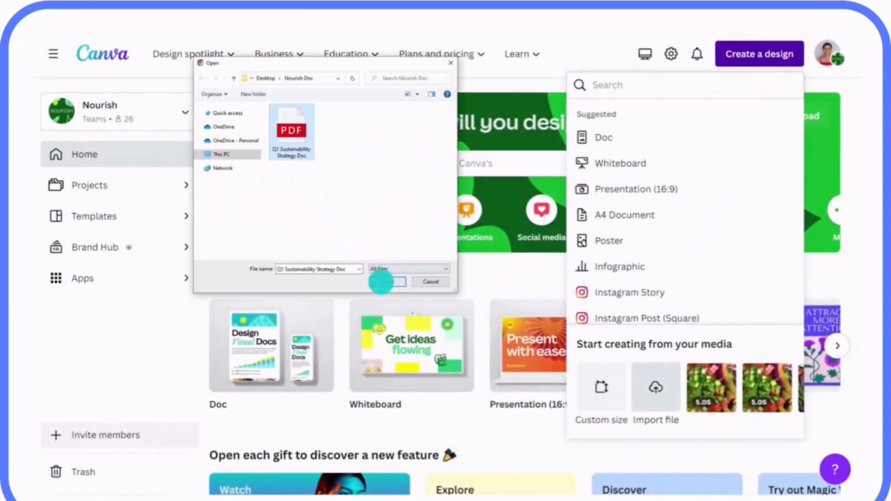
{"action": "left_click", "coordinate": [389, 281]}
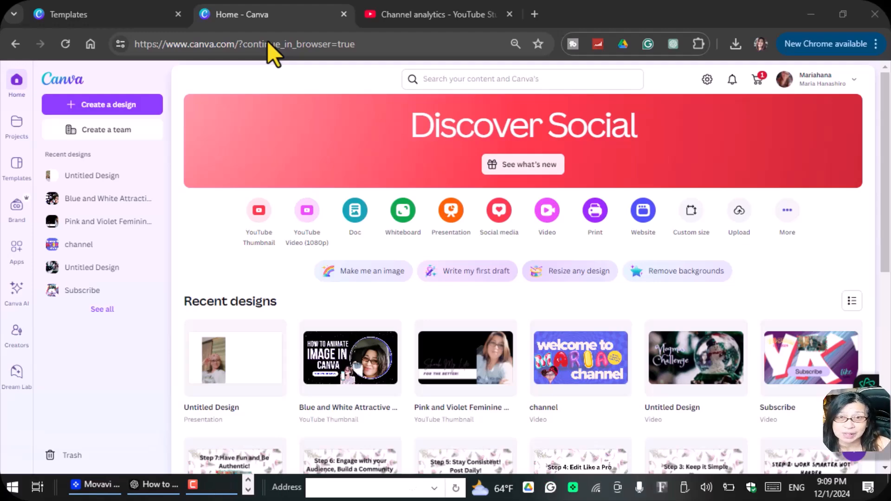
{"action": "mouse_move", "coordinate": [238, 204]}
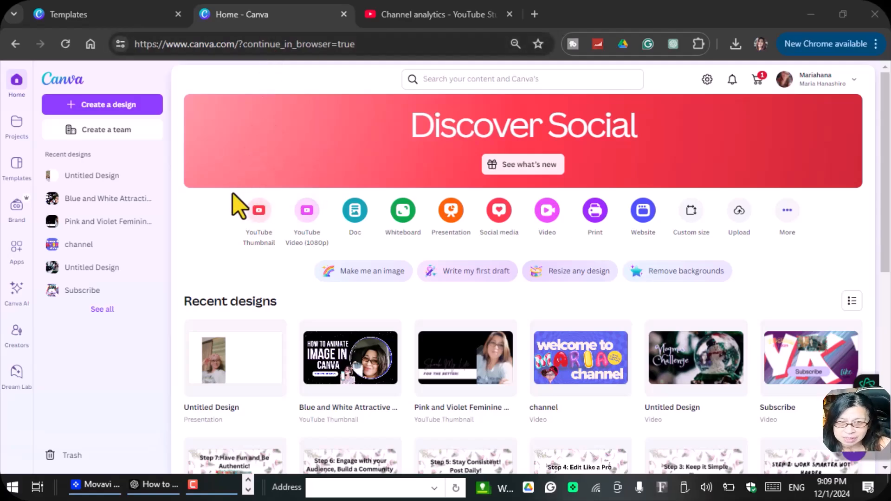
{"action": "scroll", "scroll_direction": "down", "scroll_amount": 3}
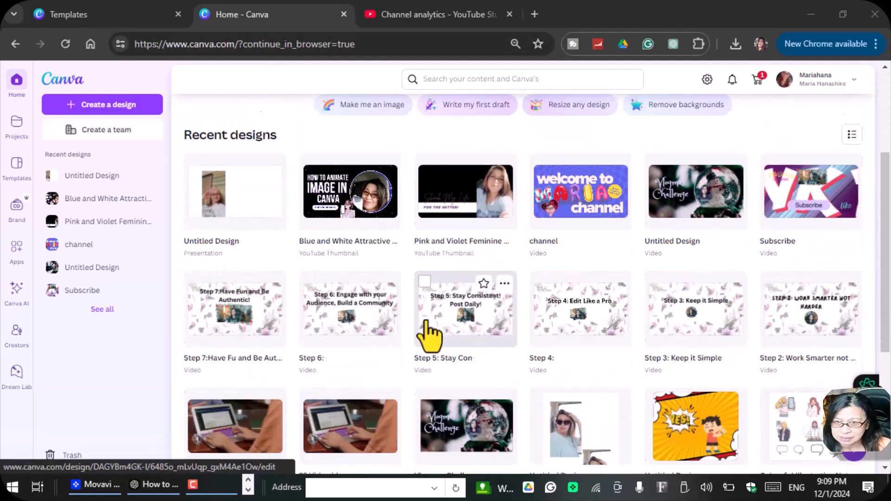
{"action": "scroll", "scroll_direction": "down", "scroll_amount": 3}
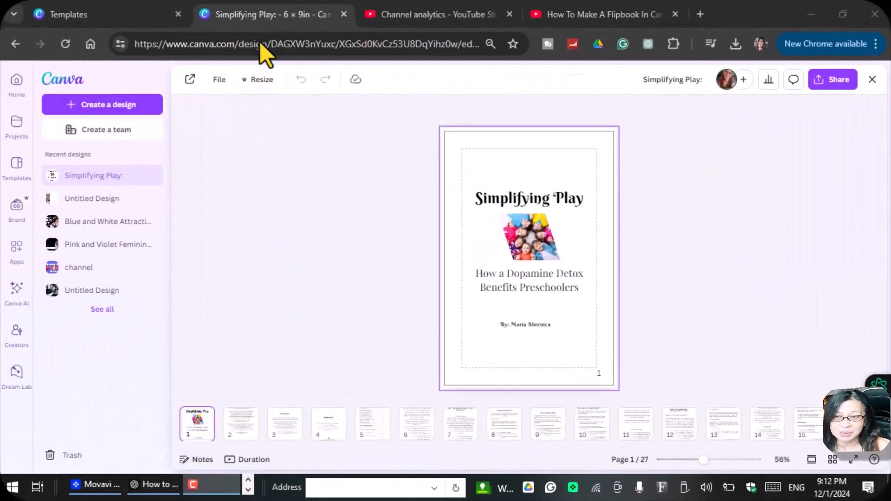
{"action": "mouse_move", "coordinate": [299, 271]}
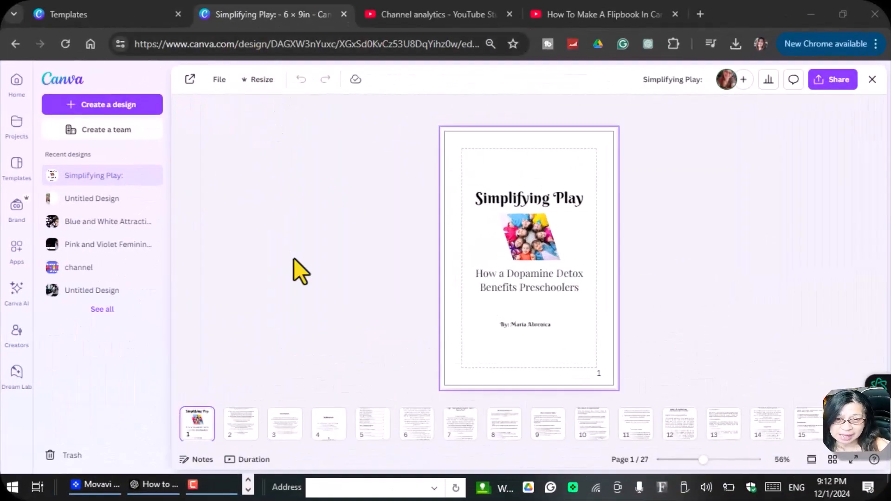
{"action": "mouse_move", "coordinate": [625, 318]}
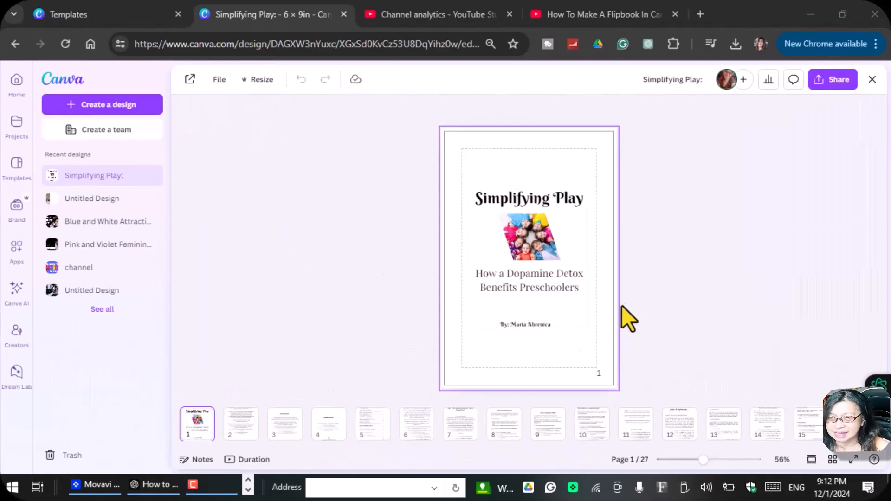
{"action": "mouse_move", "coordinate": [636, 222]}
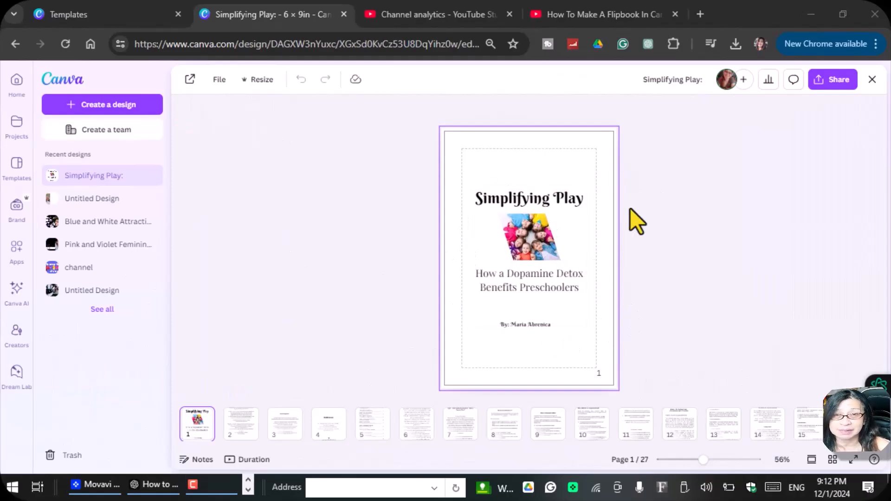
{"action": "mouse_move", "coordinate": [423, 403]}
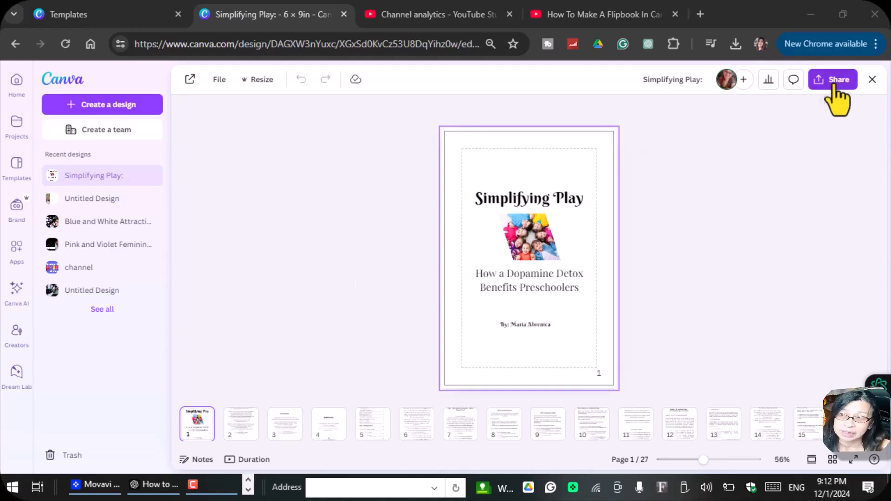
Publish the Simplifying Play book through Share's Simplebooklet Flip option
{"action": "left_click", "coordinate": [833, 79]}
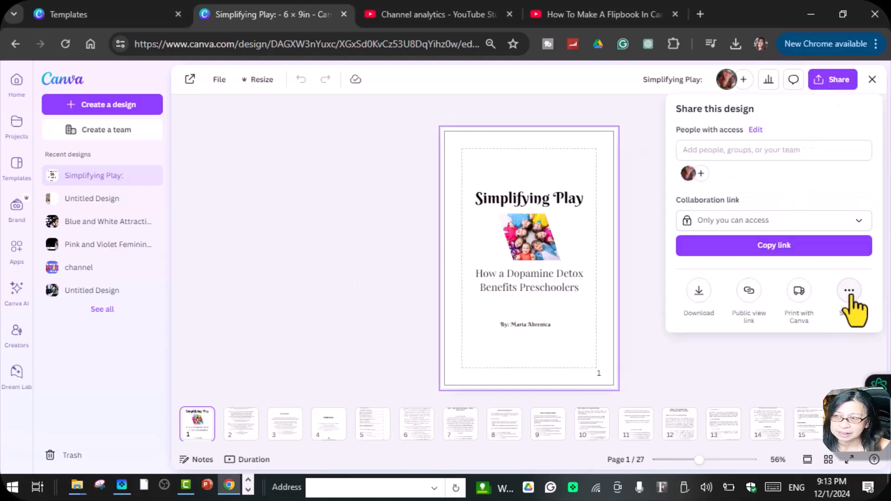
{"action": "left_click", "coordinate": [849, 291]}
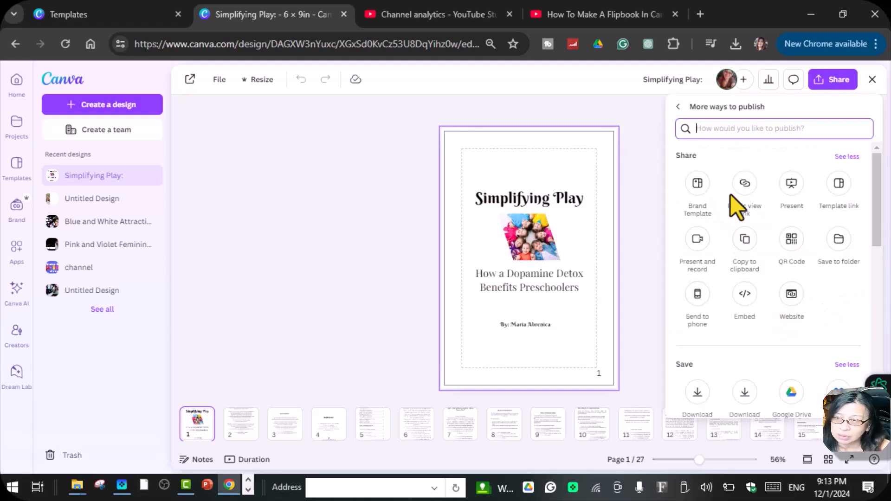
{"action": "scroll", "scroll_direction": "down", "scroll_amount": 3}
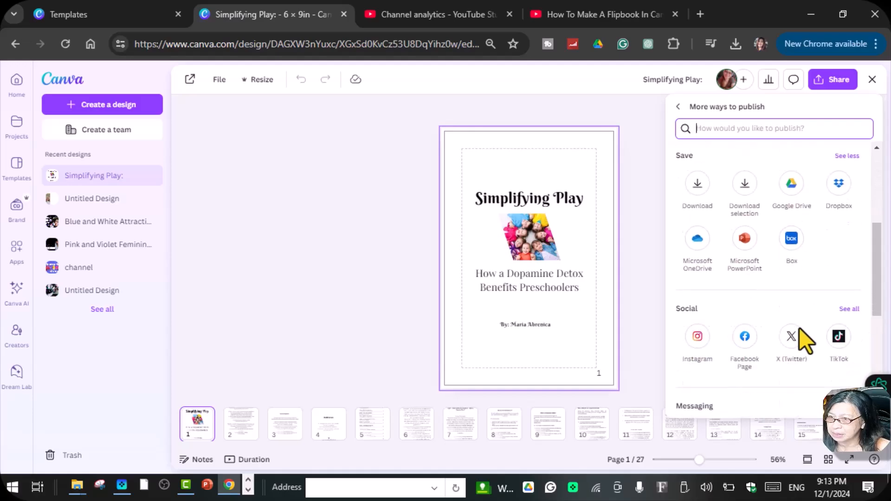
{"action": "scroll", "scroll_direction": "down", "scroll_amount": 3}
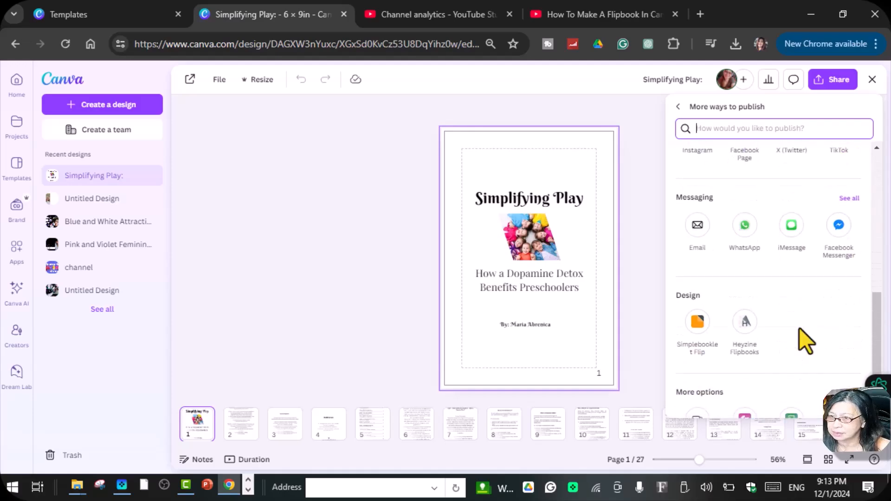
{"action": "scroll", "scroll_direction": "down", "scroll_amount": 3}
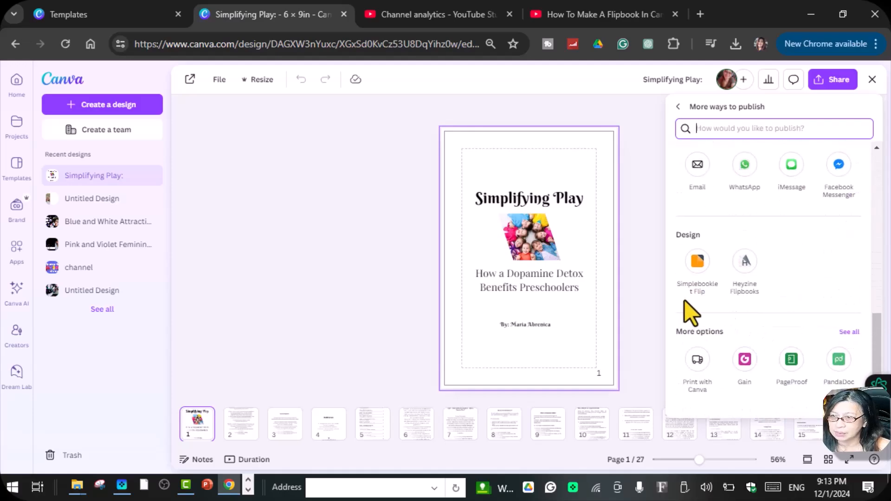
{"action": "mouse_move", "coordinate": [698, 253]}
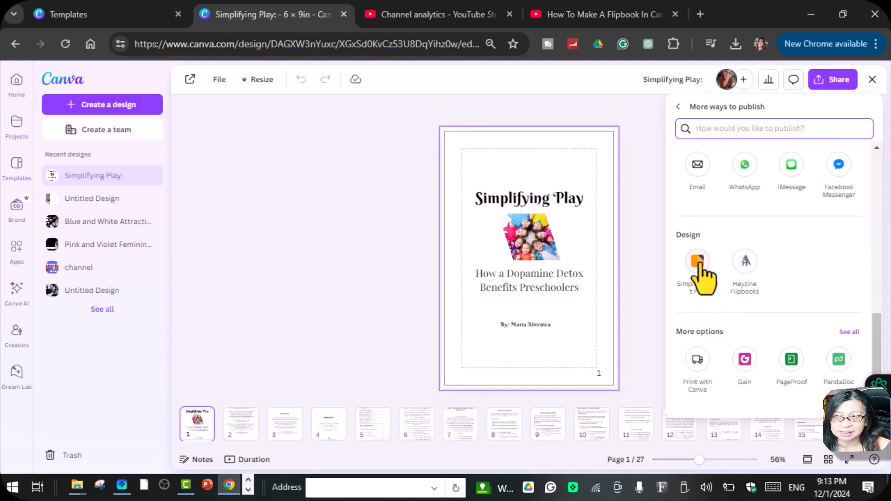
{"action": "left_click", "coordinate": [696, 261]}
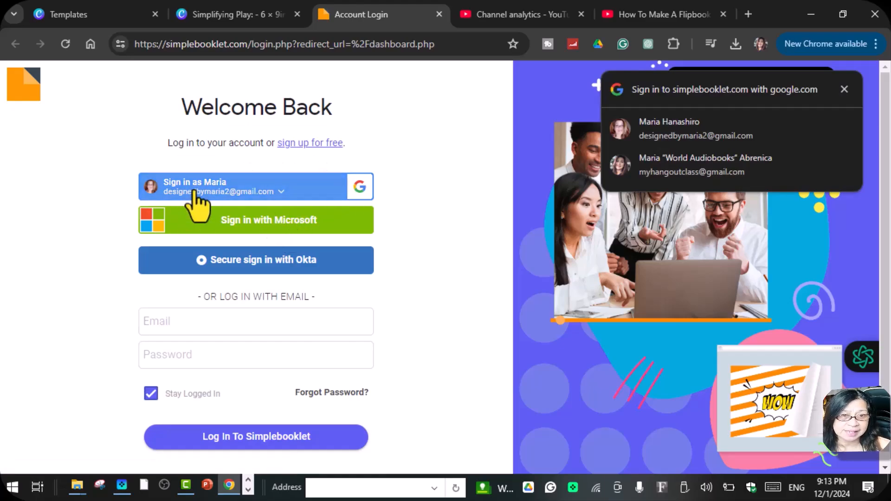
{"action": "mouse_move", "coordinate": [275, 244]}
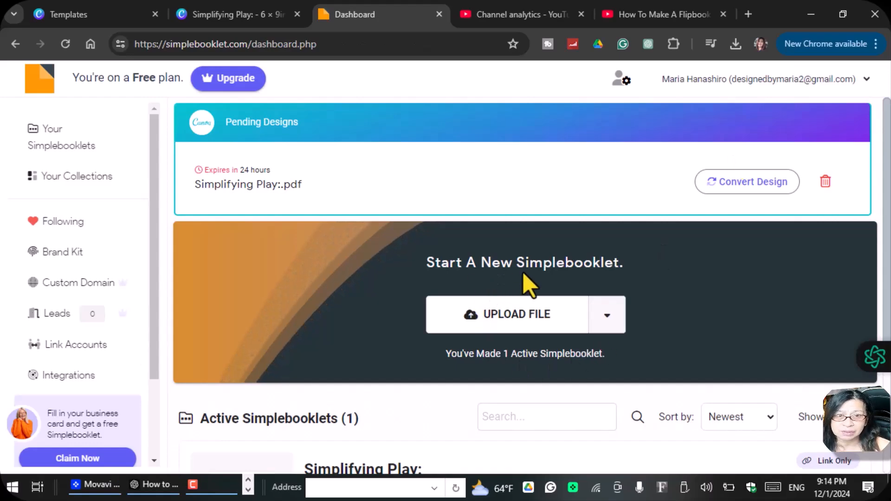
Scroll the Simplebooklet dashboard down to the Active Simplebooklets list
{"action": "scroll", "scroll_direction": "down", "scroll_amount": 3}
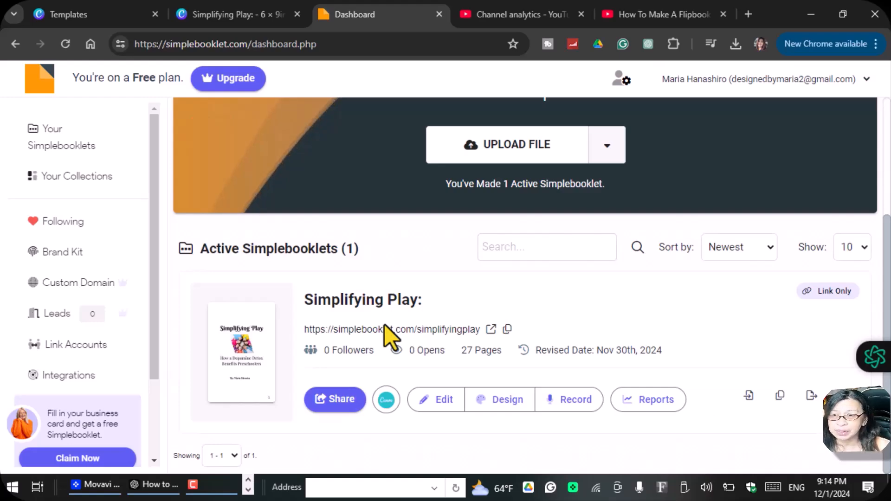
{"action": "mouse_move", "coordinate": [253, 363]}
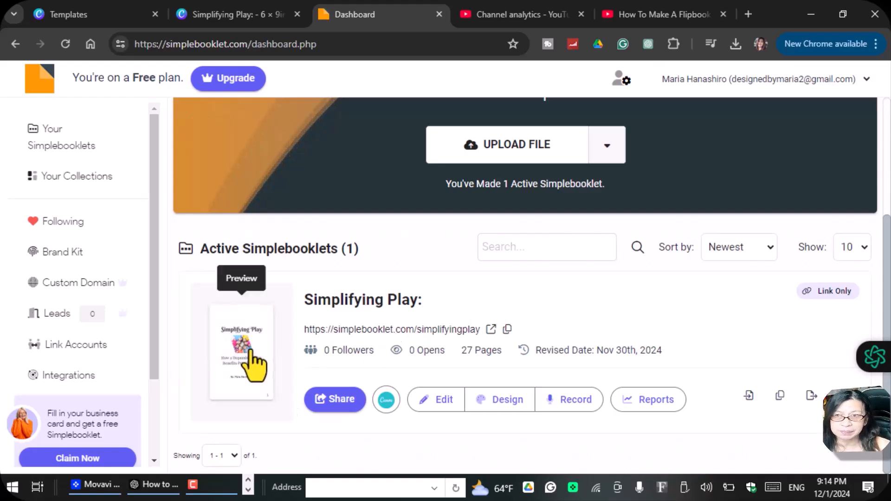
Open the Audience Preview, return the cover to normal zoom, and go fullscreen
{"action": "left_click", "coordinate": [240, 352]}
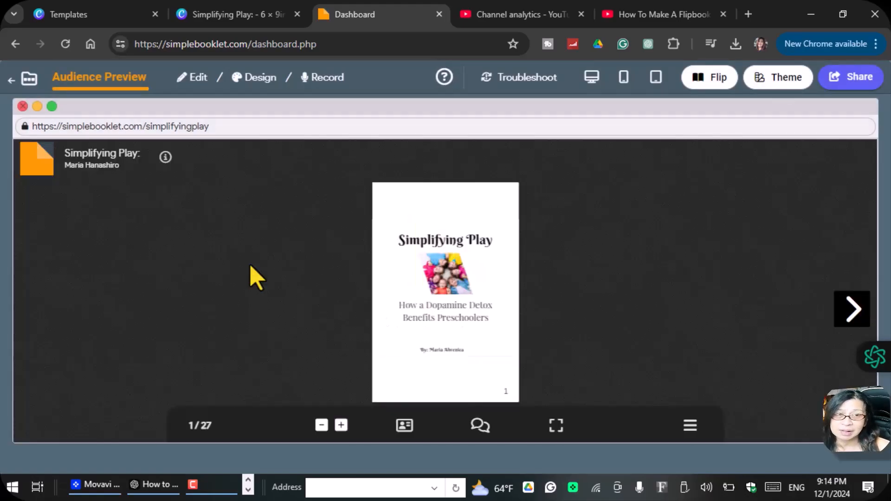
{"action": "mouse_move", "coordinate": [102, 156]}
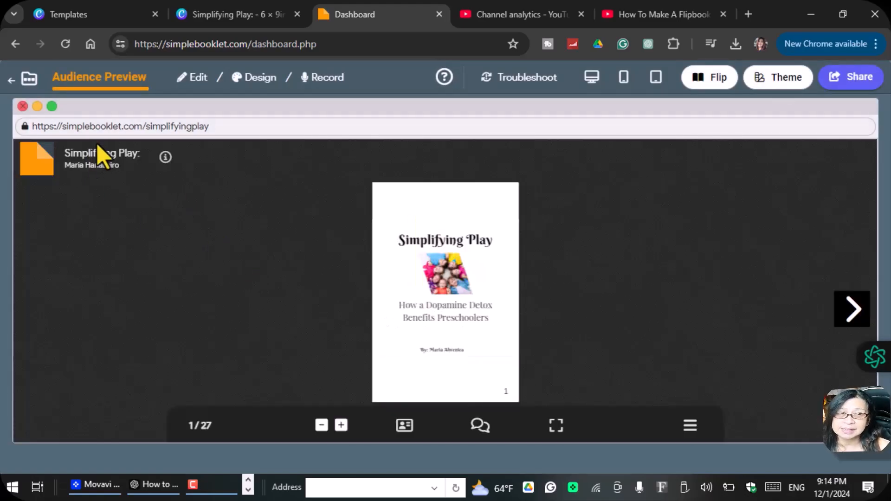
{"action": "mouse_move", "coordinate": [761, 329]}
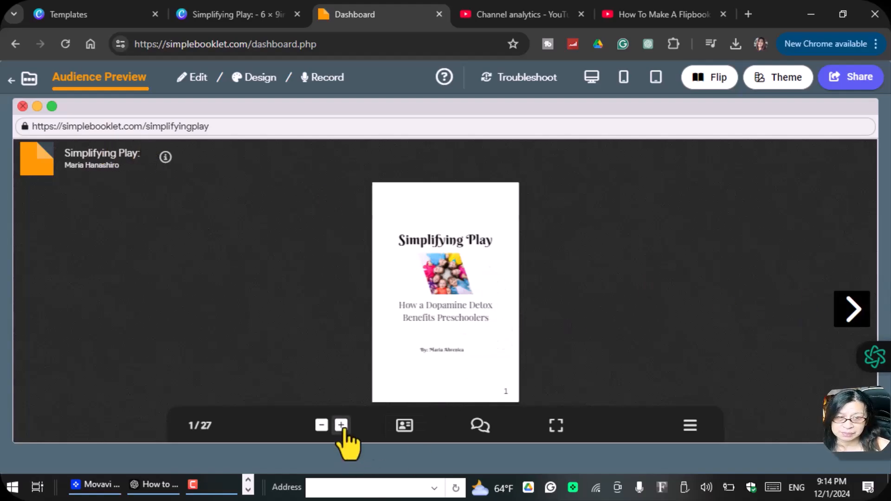
{"action": "left_click", "coordinate": [341, 425]}
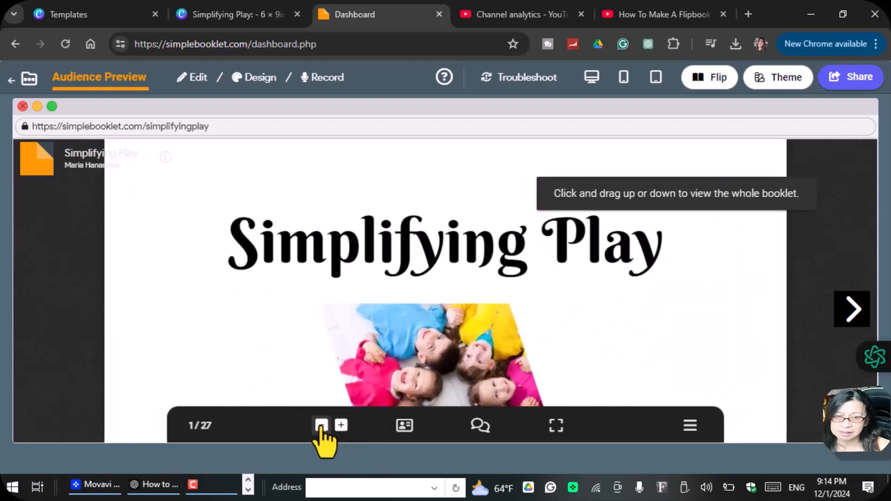
{"action": "left_click", "coordinate": [321, 425]}
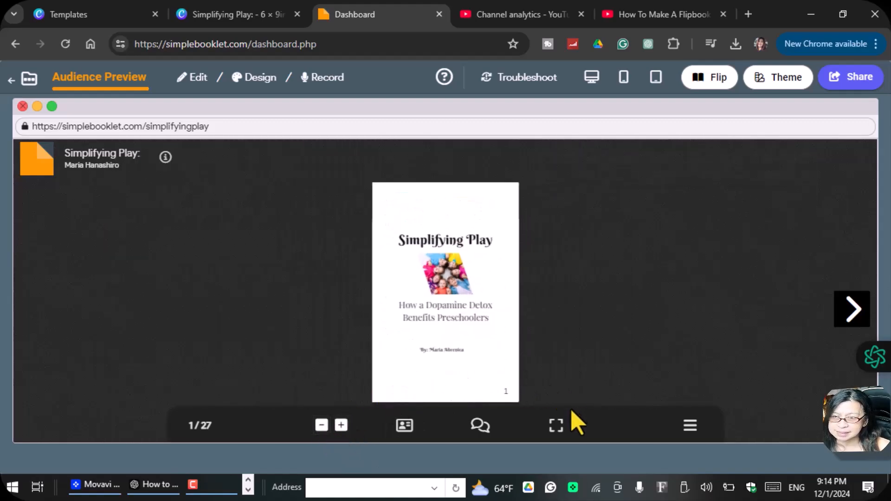
{"action": "left_click", "coordinate": [556, 425]}
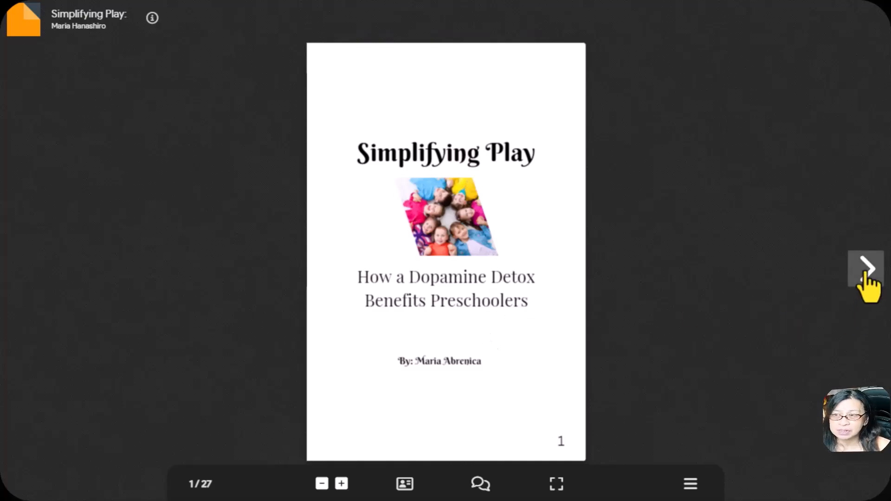
Flip the fullscreen flipbook to the pages 14–15 spread, then exit fullscreen
{"action": "left_click", "coordinate": [866, 268]}
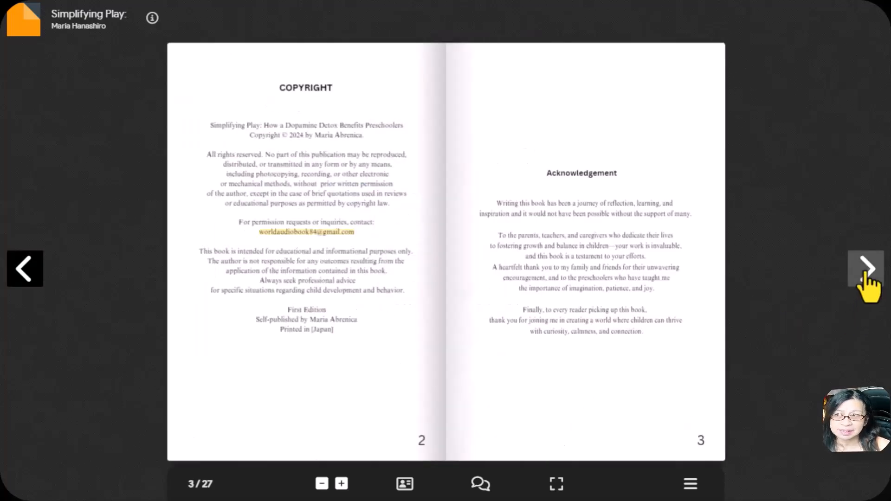
{"action": "left_click", "coordinate": [863, 268]}
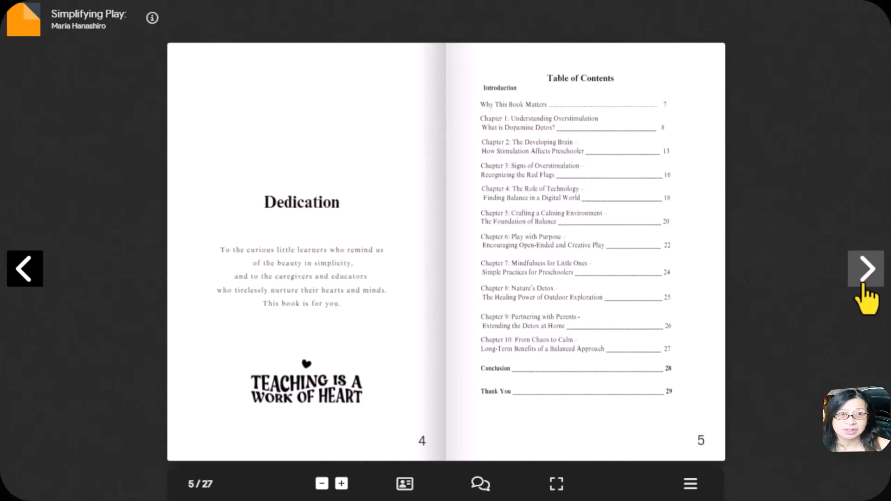
{"action": "left_click", "coordinate": [865, 268]}
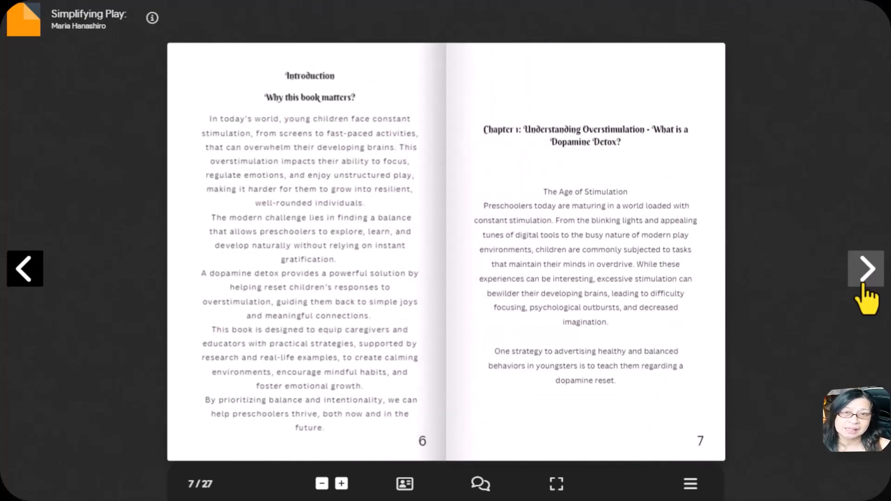
{"action": "left_click", "coordinate": [865, 268]}
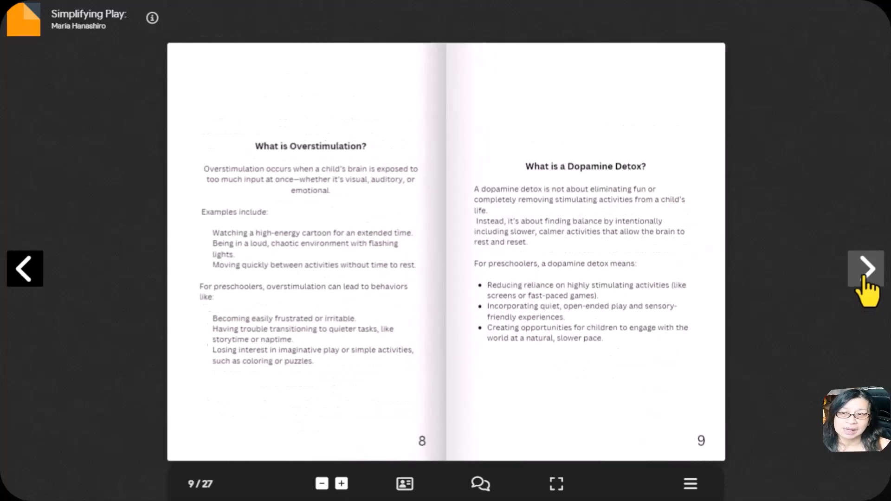
{"action": "left_click", "coordinate": [865, 268]}
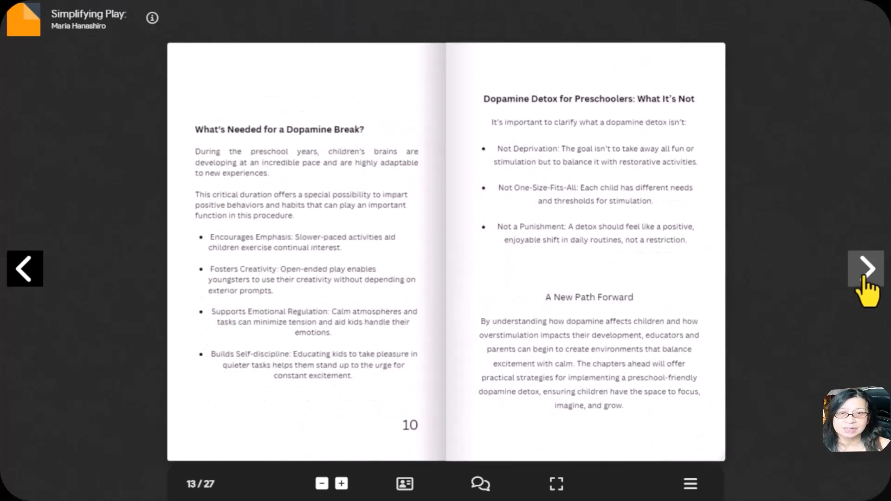
{"action": "left_click", "coordinate": [866, 268]}
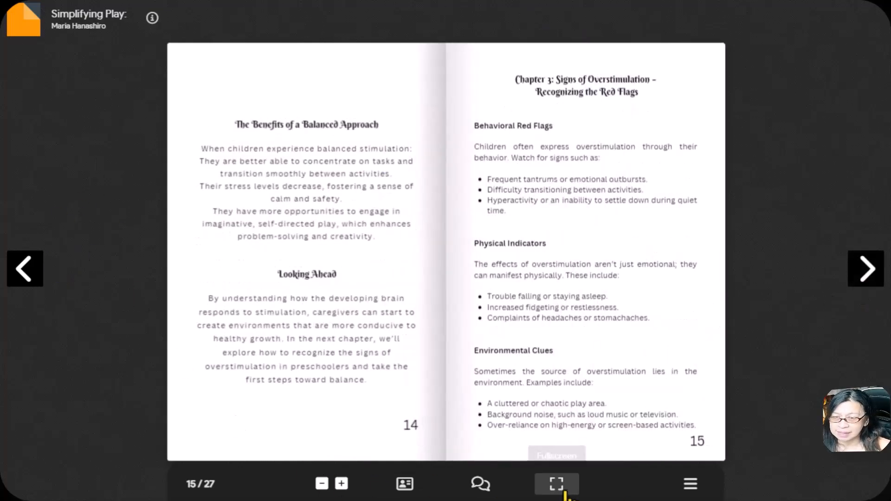
{"action": "left_click", "coordinate": [556, 484]}
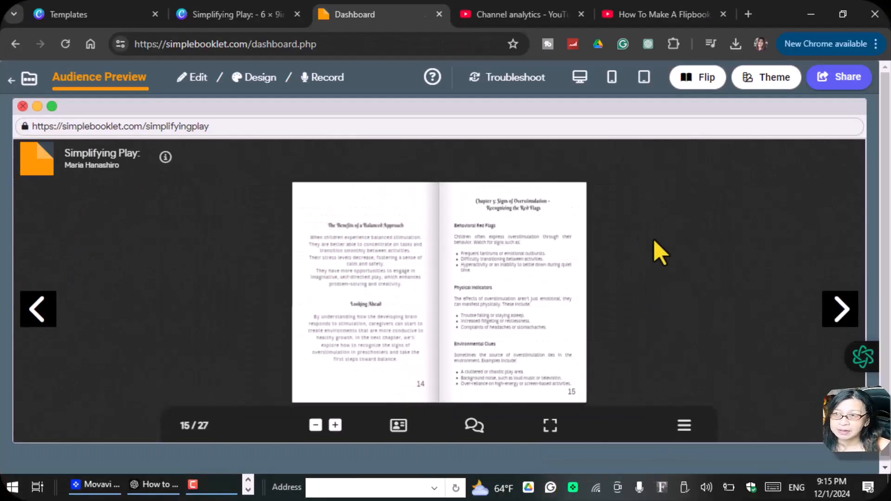
{"action": "mouse_move", "coordinate": [697, 76]}
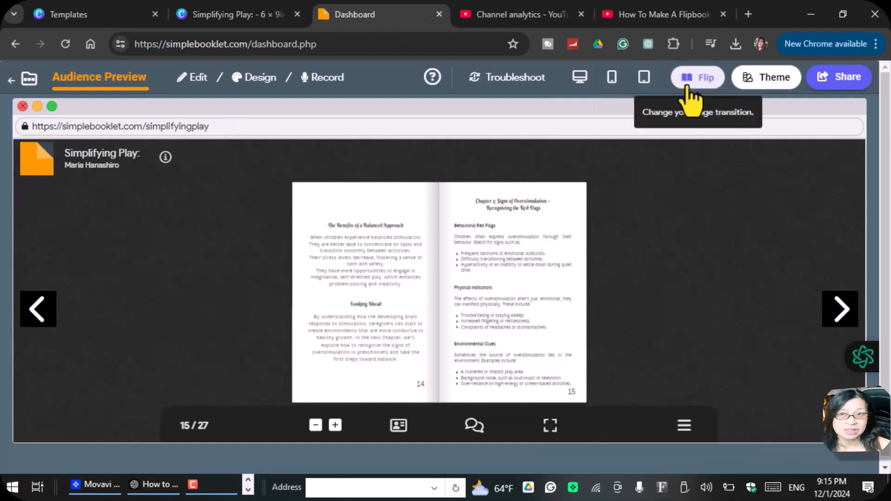
{"action": "left_click", "coordinate": [696, 77]}
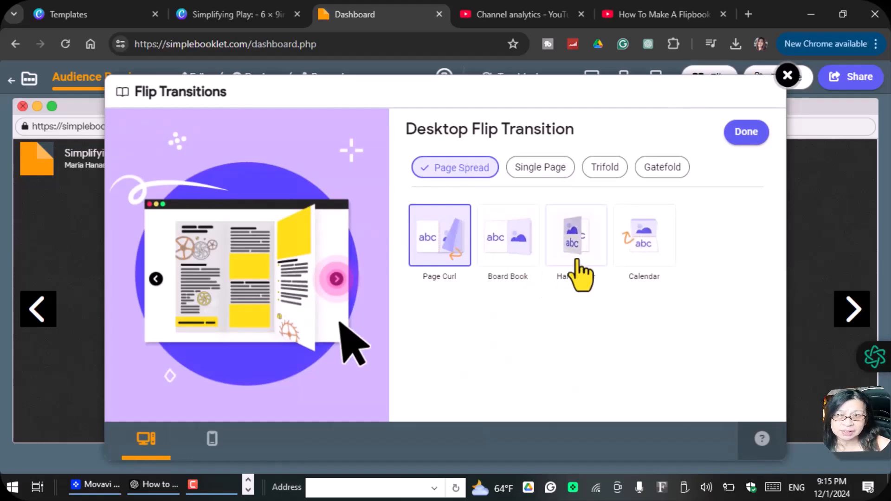
{"action": "mouse_move", "coordinate": [643, 250]}
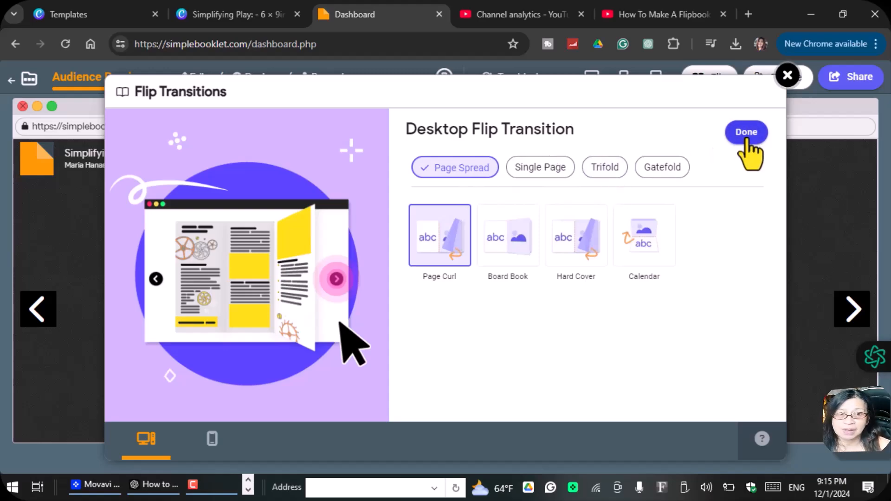
{"action": "left_click", "coordinate": [745, 132]}
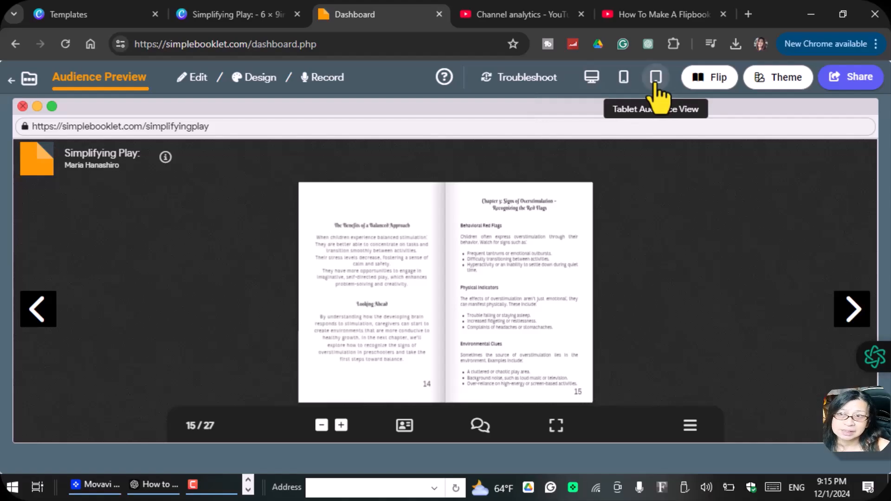
Preview the booklet in Tablet Audience View, paging through to page 4
{"action": "left_click", "coordinate": [655, 78]}
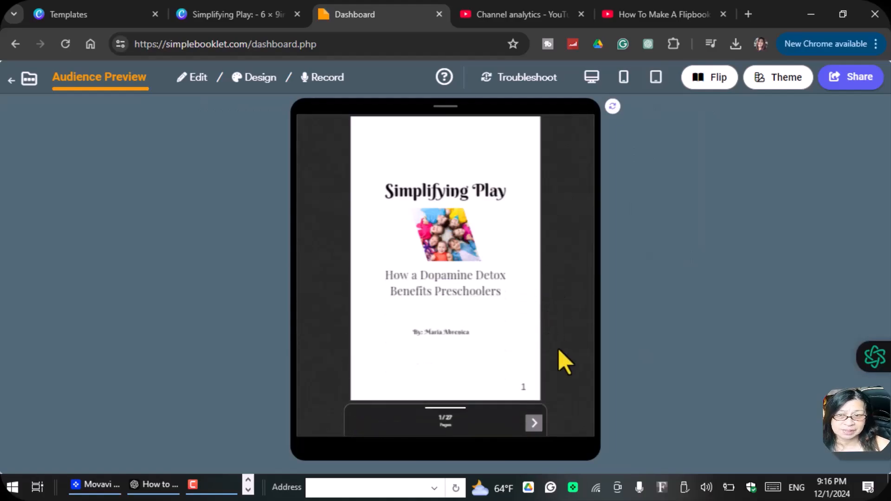
{"action": "left_click", "coordinate": [533, 423]}
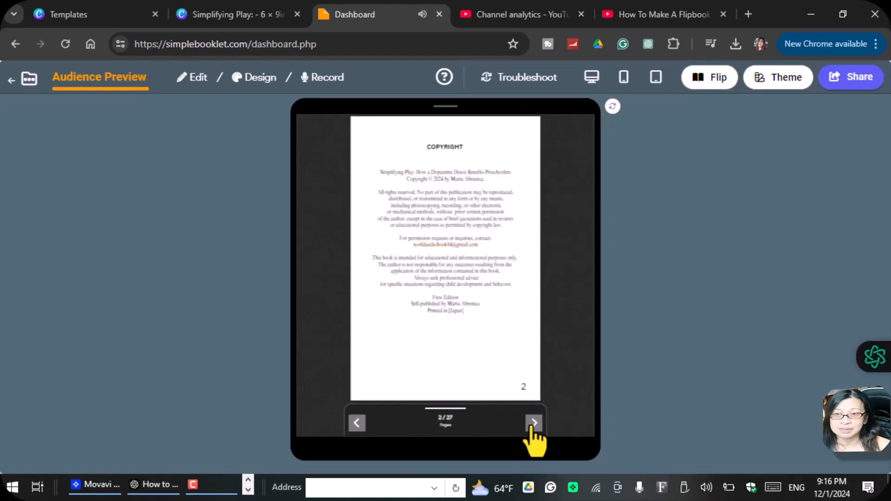
{"action": "left_click", "coordinate": [532, 423]}
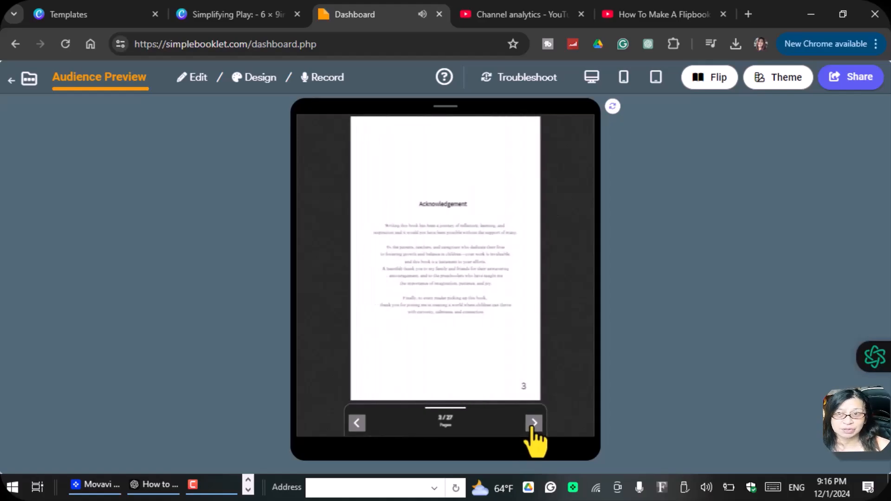
{"action": "left_click", "coordinate": [533, 423]}
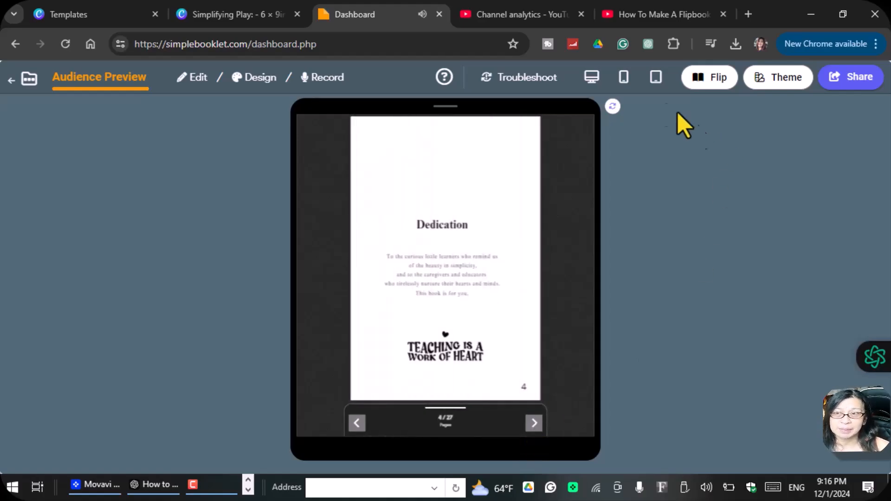
Page the Mobile Audience View to page 3, then switch back to Desktop view
{"action": "left_click", "coordinate": [623, 76]}
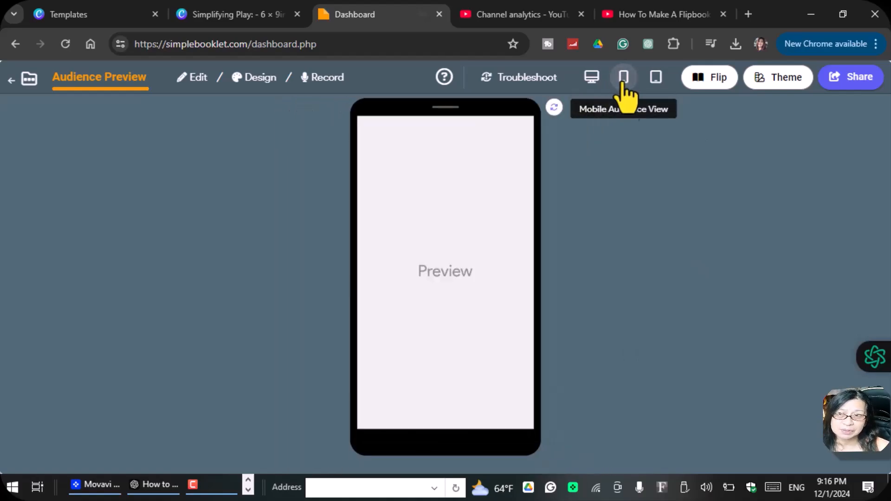
{"action": "left_click", "coordinate": [622, 77]}
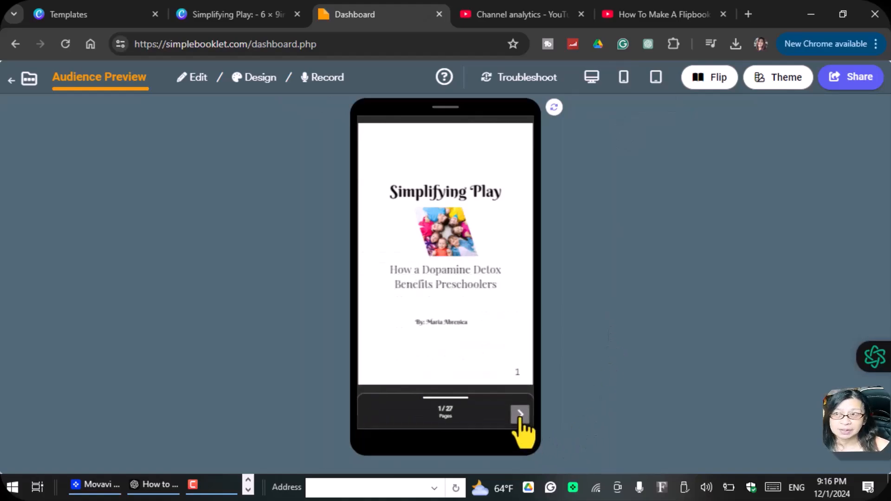
{"action": "left_click", "coordinate": [518, 413]}
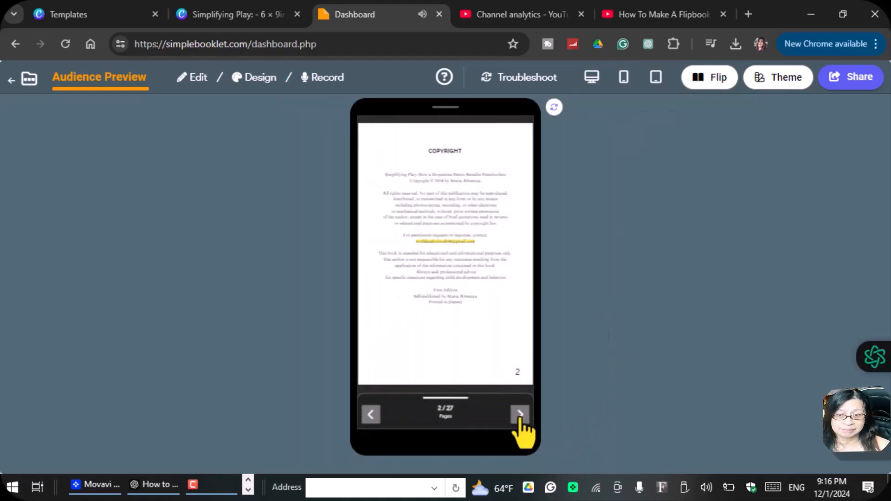
{"action": "left_click", "coordinate": [519, 414]}
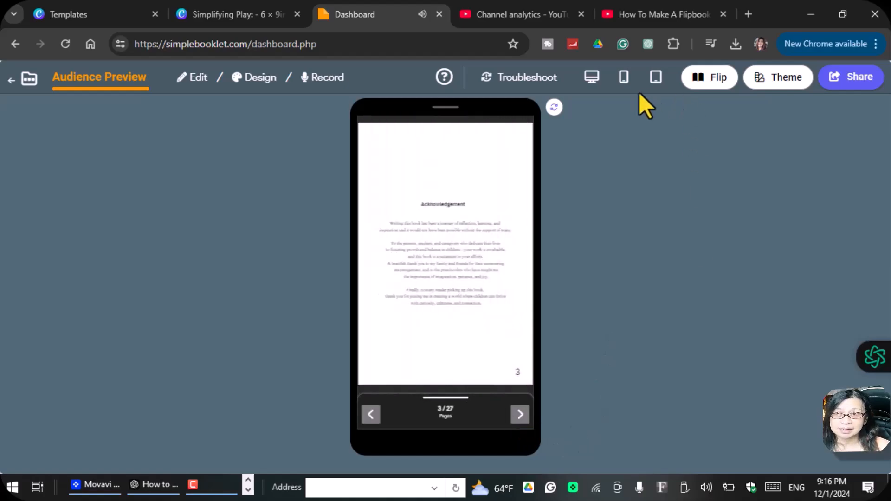
{"action": "left_click", "coordinate": [590, 76]}
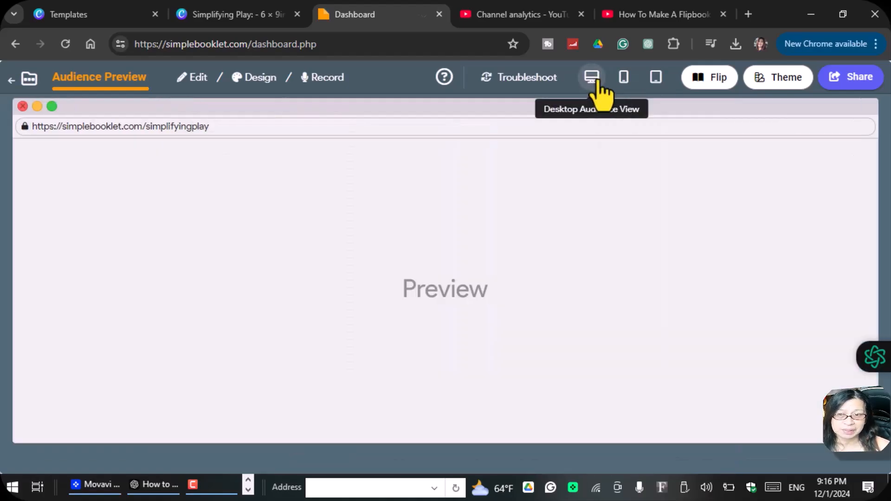
Turn the desktop preview to the Copyright and Acknowledgement spread, page 3/27
{"action": "left_click", "coordinate": [591, 78]}
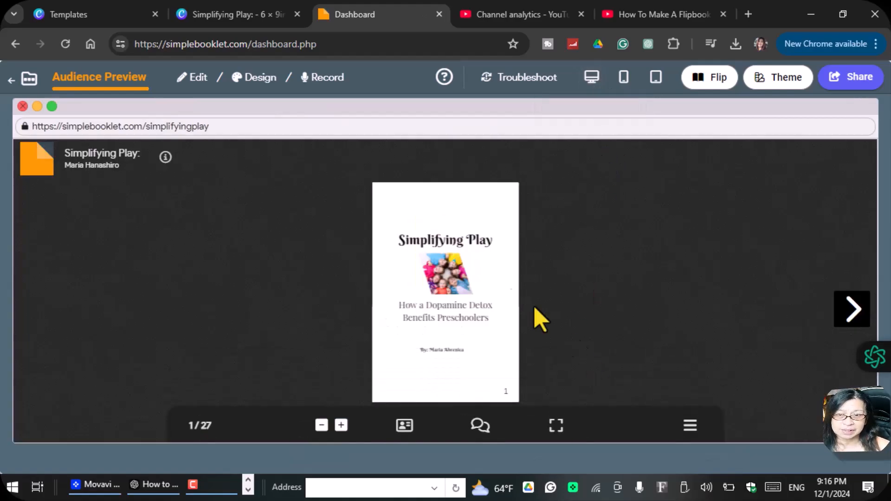
{"action": "left_click", "coordinate": [851, 309]}
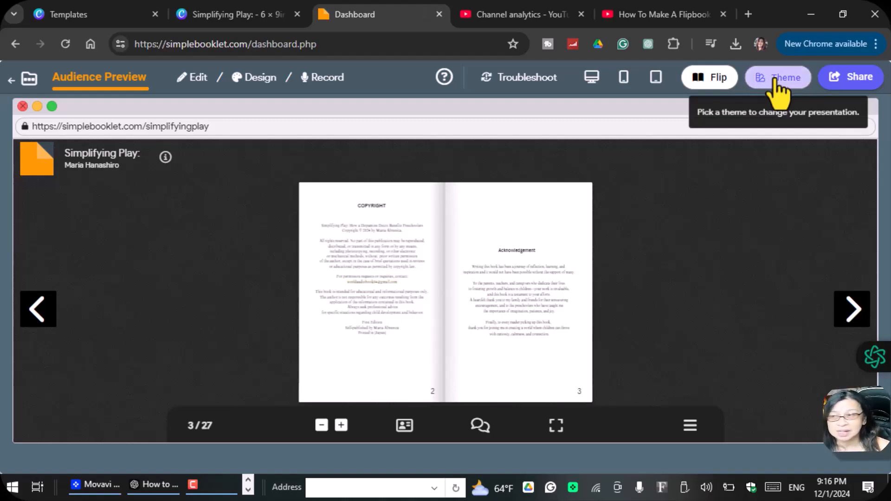
{"action": "left_click", "coordinate": [778, 77]}
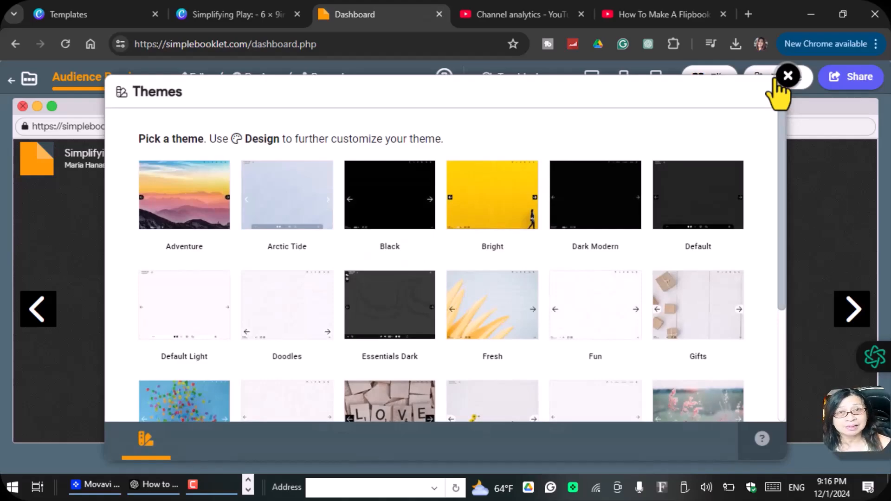
{"action": "mouse_move", "coordinate": [258, 132]}
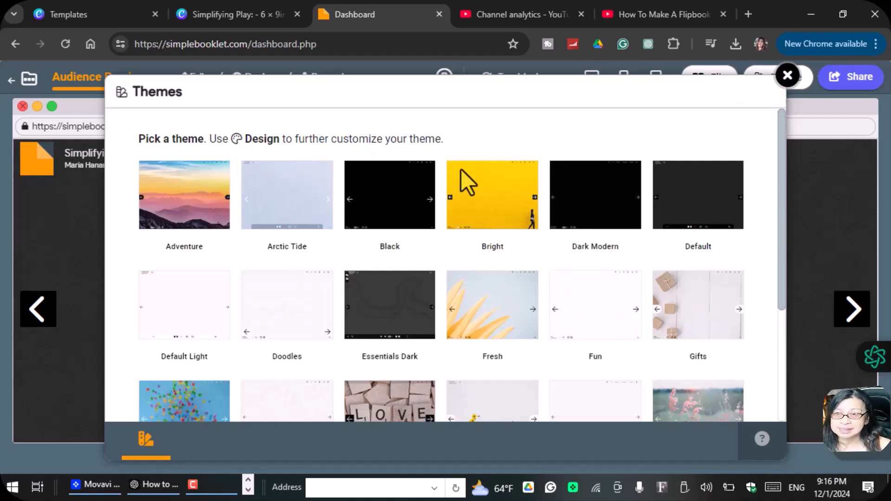
{"action": "scroll", "scroll_direction": "down", "scroll_amount": 3}
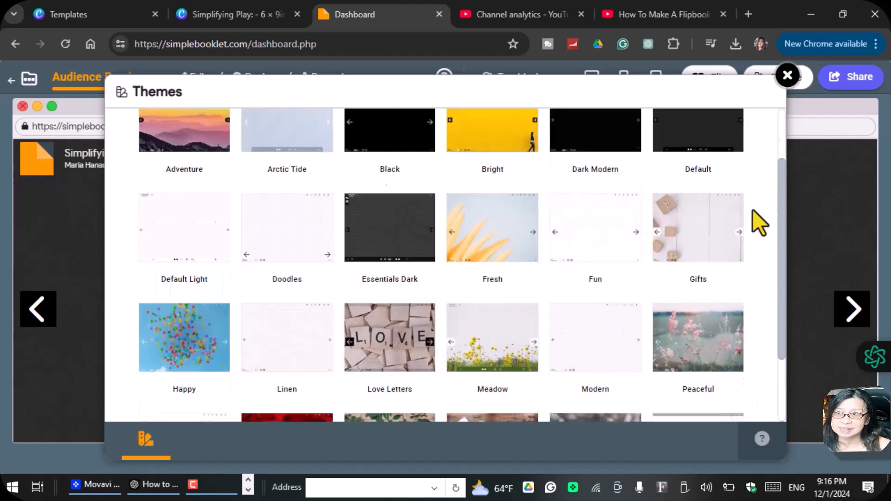
{"action": "left_click", "coordinate": [787, 75]}
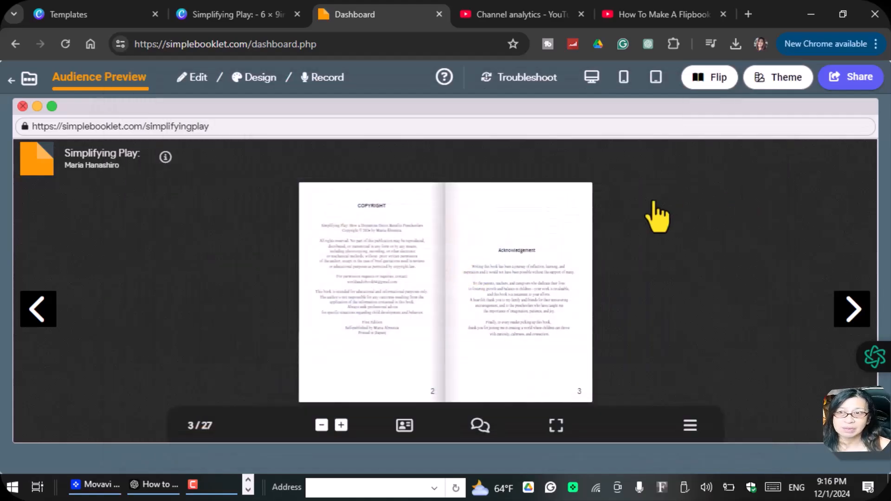
{"action": "mouse_move", "coordinate": [204, 119]}
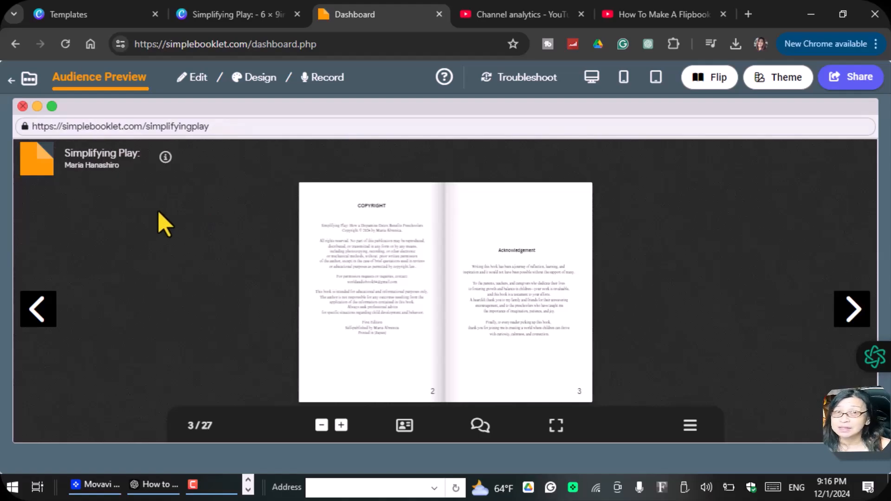
{"action": "mouse_move", "coordinate": [709, 78]}
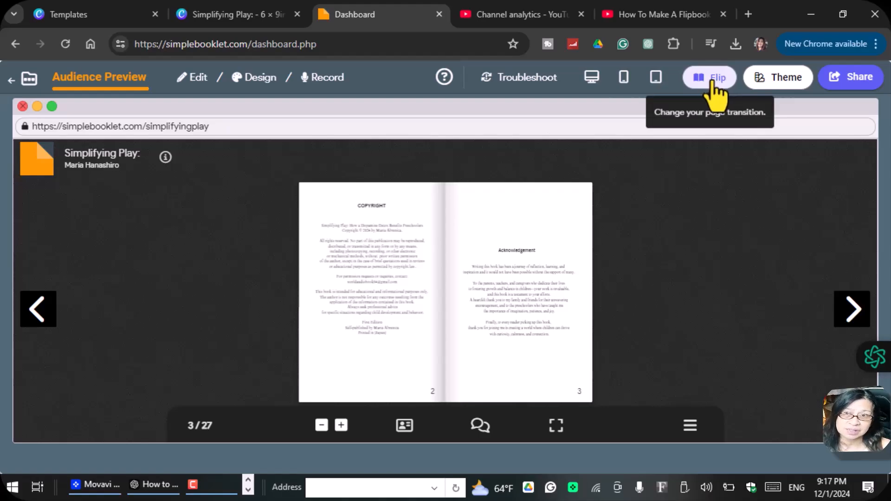
{"action": "mouse_move", "coordinate": [708, 99]}
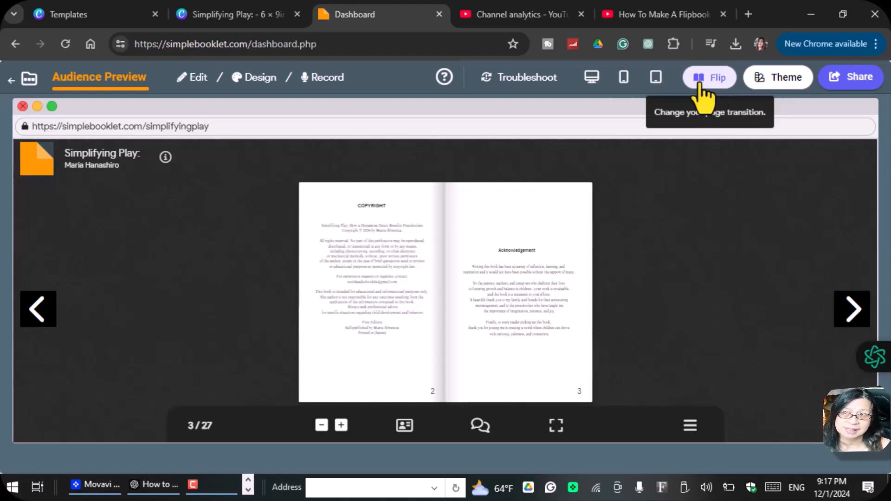
{"action": "mouse_move", "coordinate": [687, 205]}
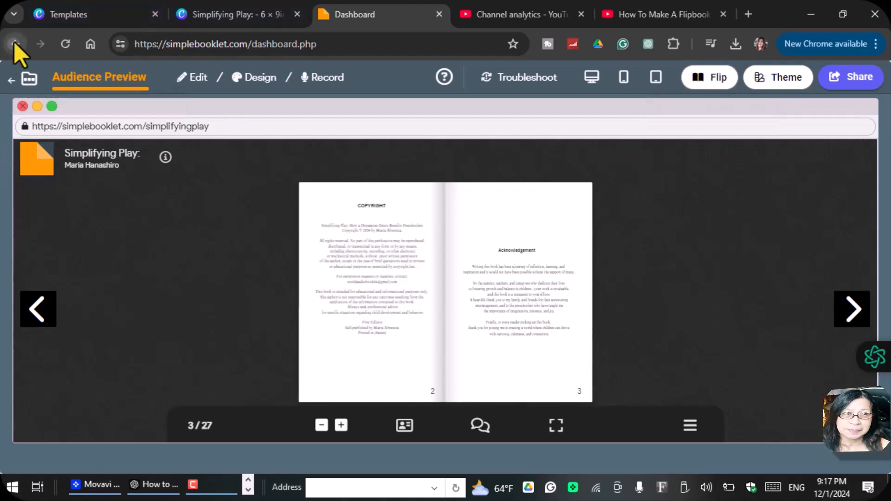
Return to the Canva tab and reopen Share's more-ways-to-publish options
{"action": "left_click", "coordinate": [233, 14]}
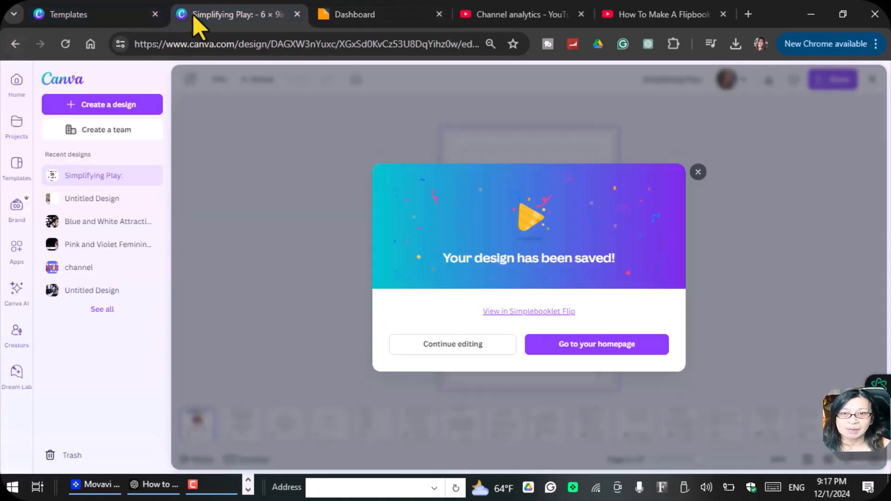
{"action": "mouse_move", "coordinate": [453, 343]}
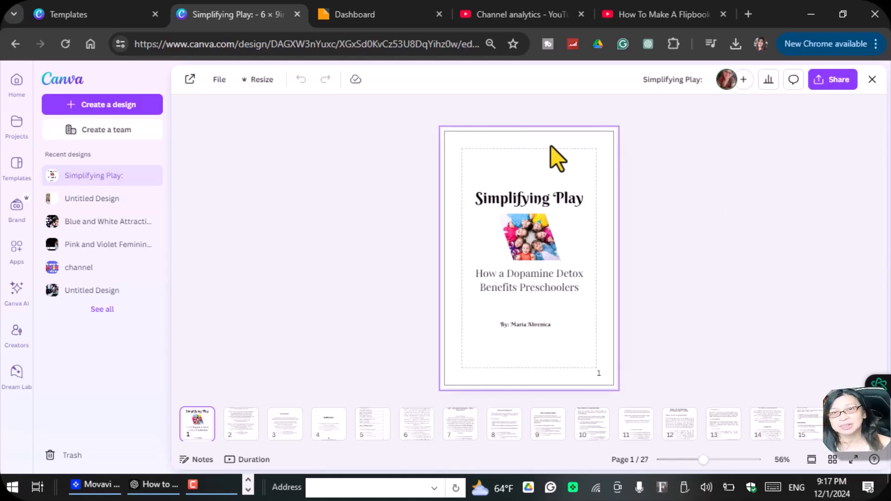
{"action": "mouse_move", "coordinate": [832, 79]}
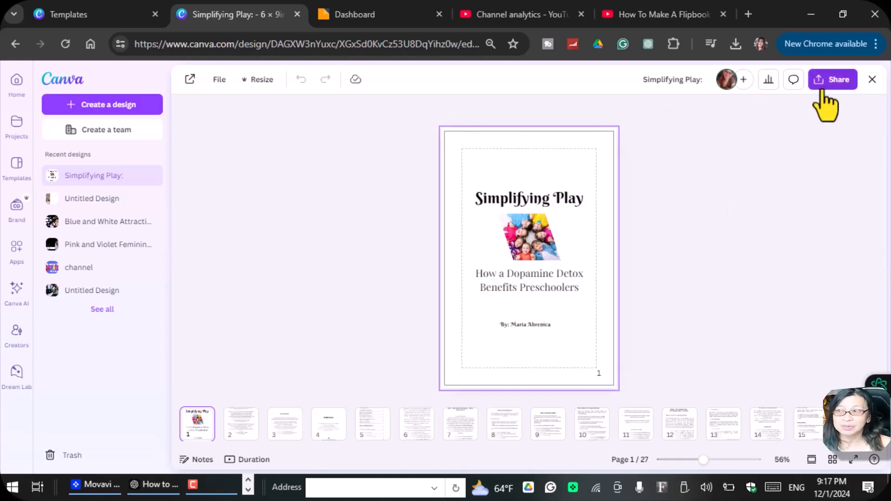
{"action": "left_click", "coordinate": [832, 79]}
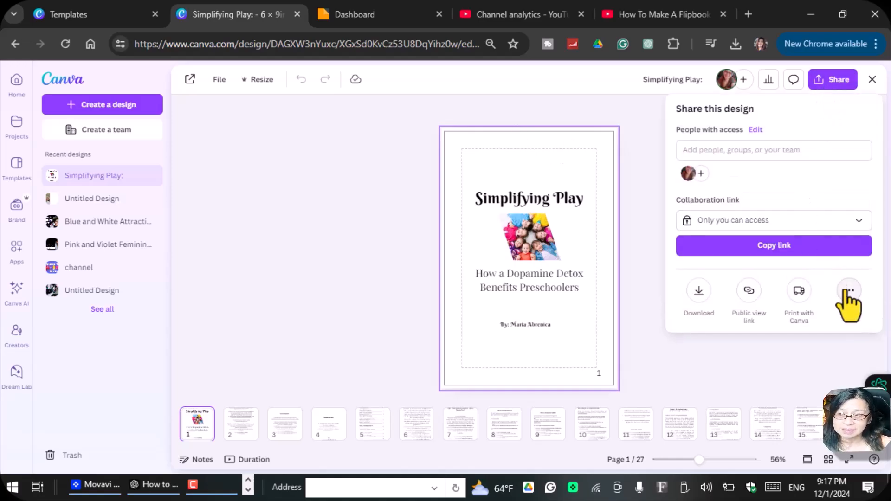
{"action": "left_click", "coordinate": [848, 291]}
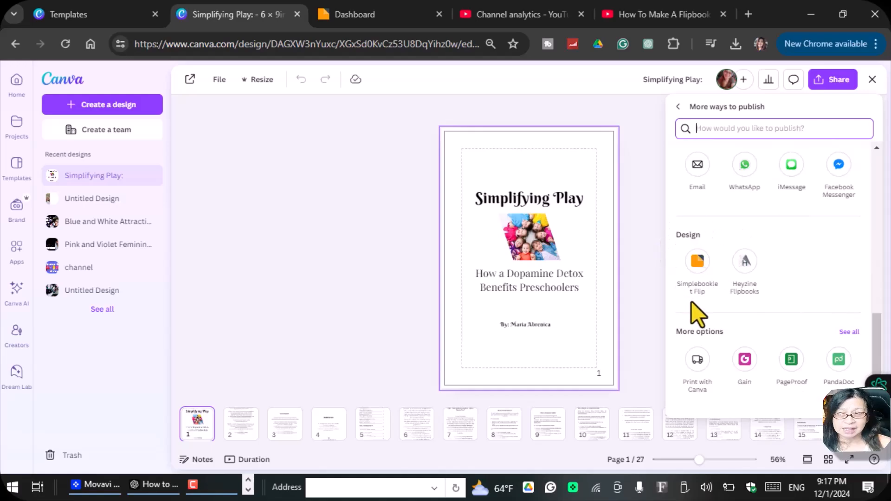
{"action": "mouse_move", "coordinate": [715, 304]}
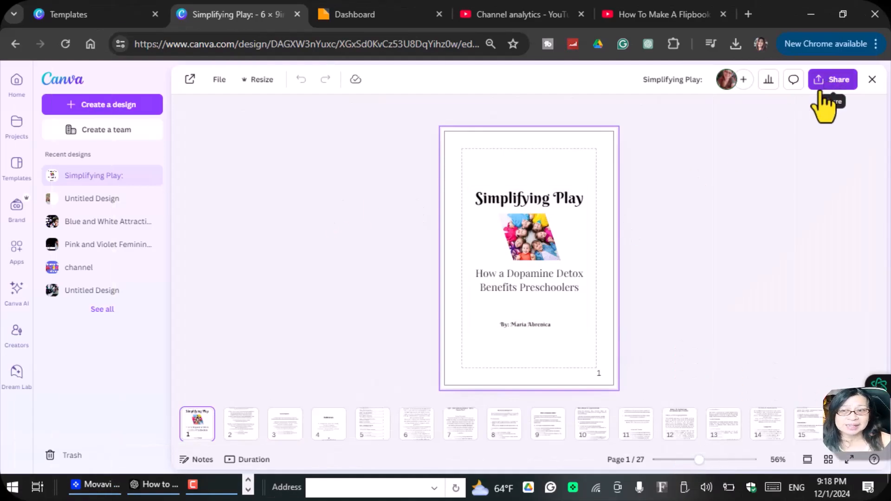
{"action": "mouse_move", "coordinate": [657, 329]}
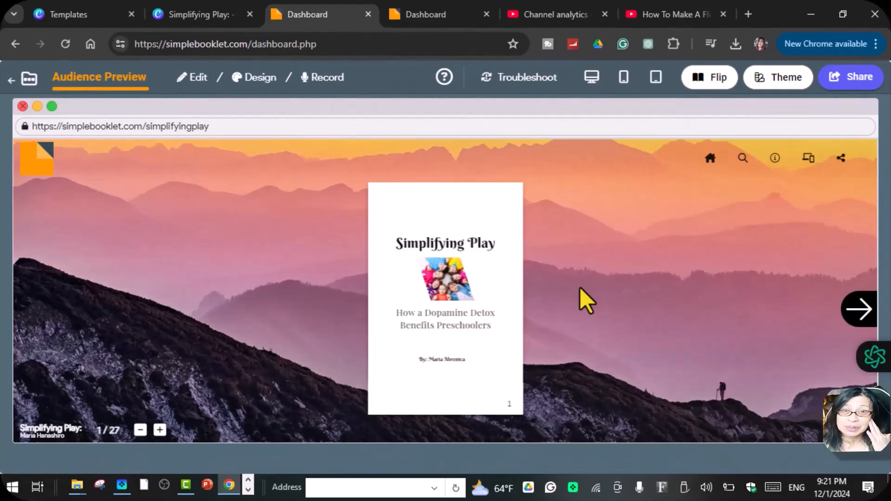
{"action": "mouse_move", "coordinate": [219, 230]}
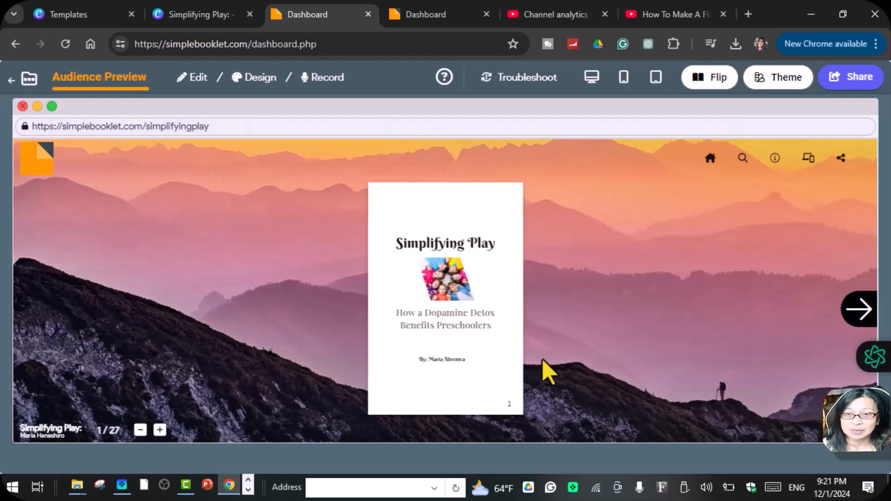
{"action": "mouse_move", "coordinate": [786, 76]}
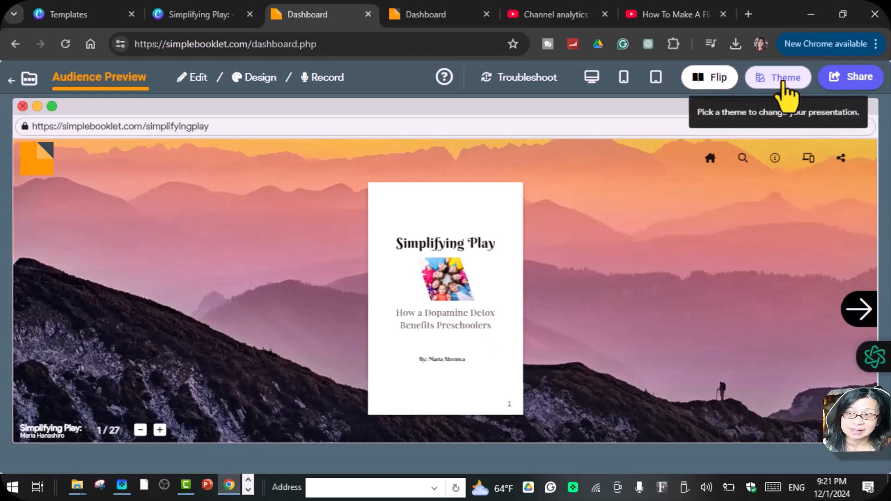
Choose the Peaceful theme from the Theme gallery and close the Themes window
{"action": "left_click", "coordinate": [778, 77]}
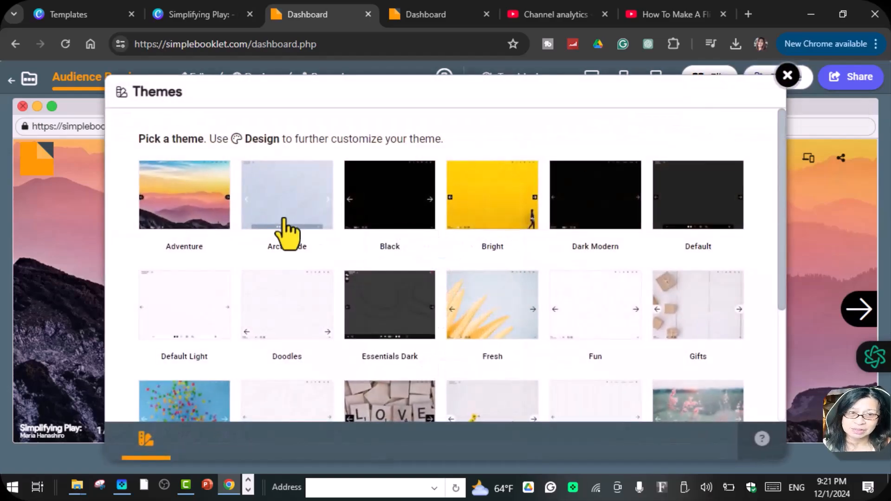
{"action": "scroll", "scroll_direction": "down", "scroll_amount": 3}
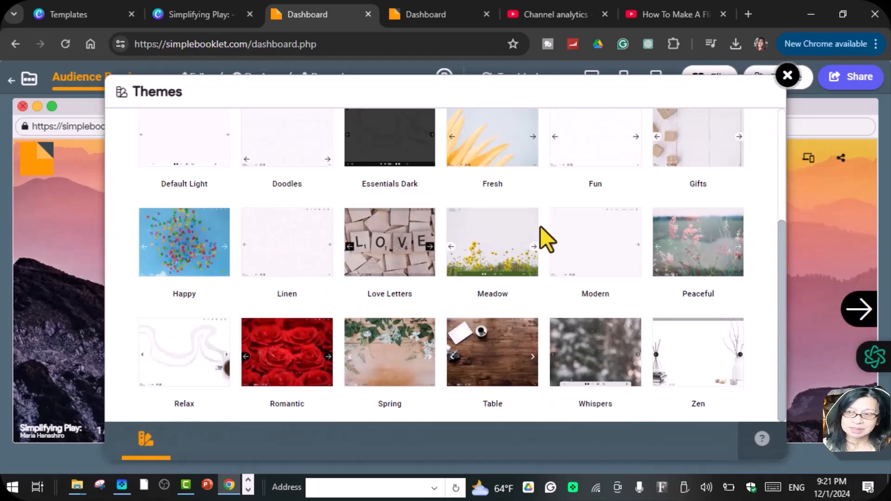
{"action": "mouse_move", "coordinate": [735, 276]}
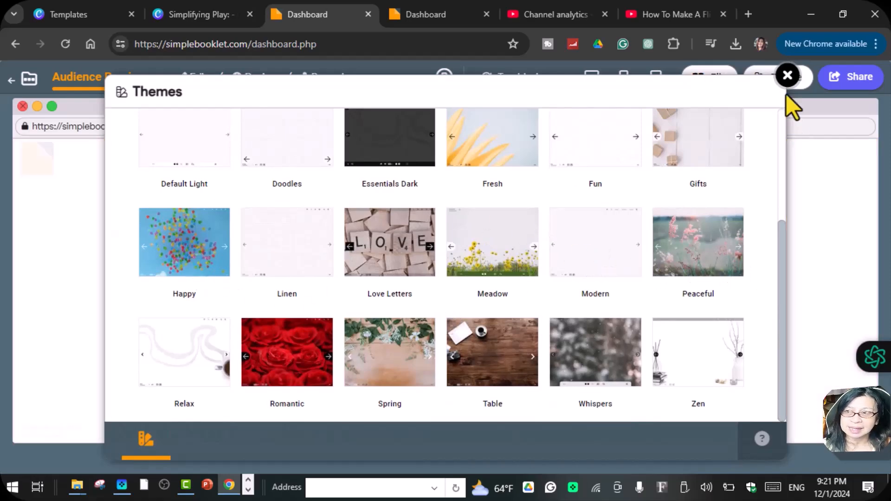
{"action": "left_click", "coordinate": [787, 76]}
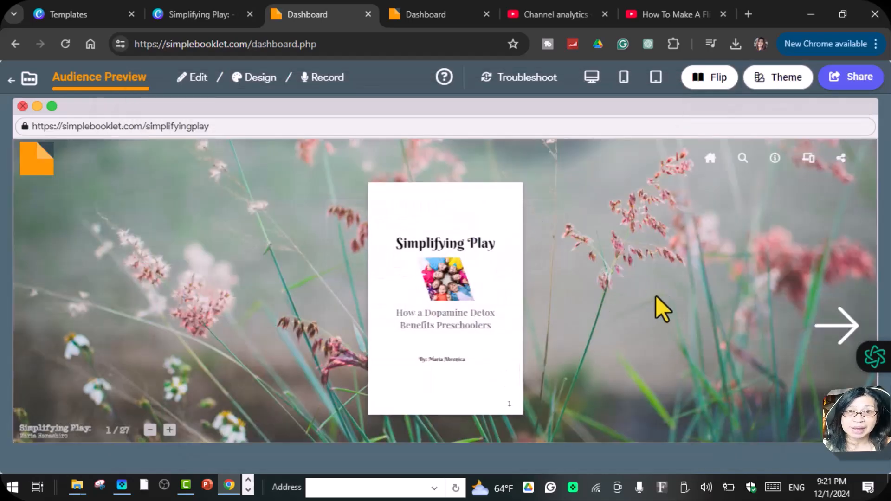
{"action": "mouse_move", "coordinate": [680, 351]}
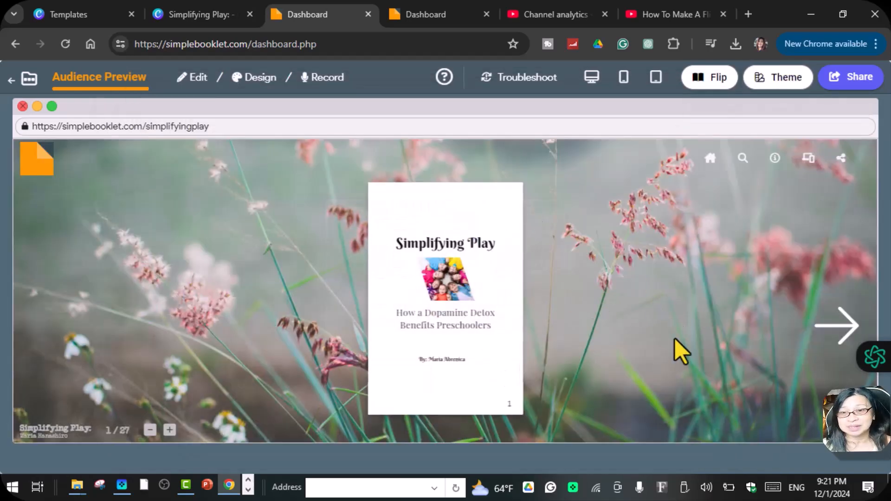